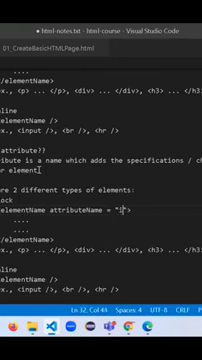
text(itsValue)
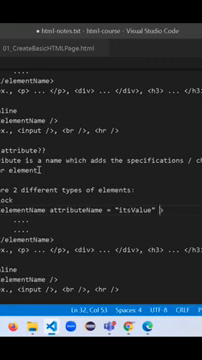
text(a)
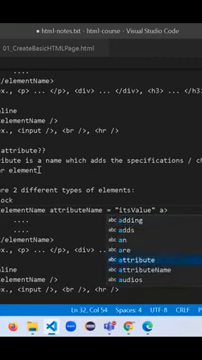